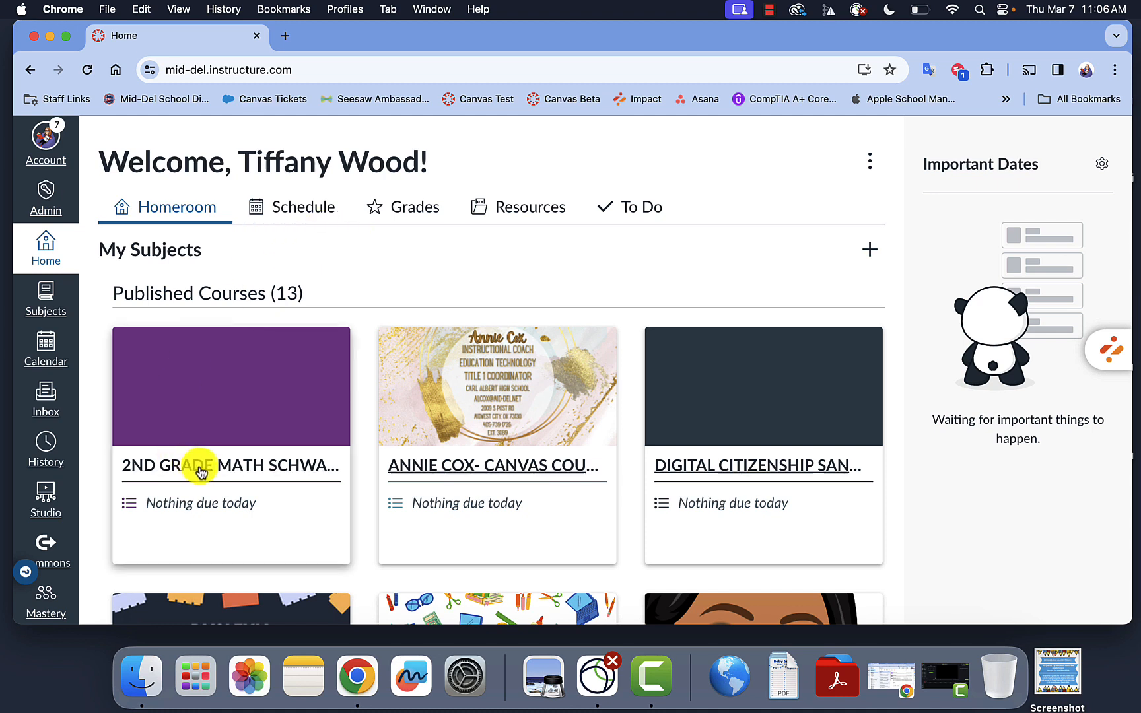
mouse_move(355, 275)
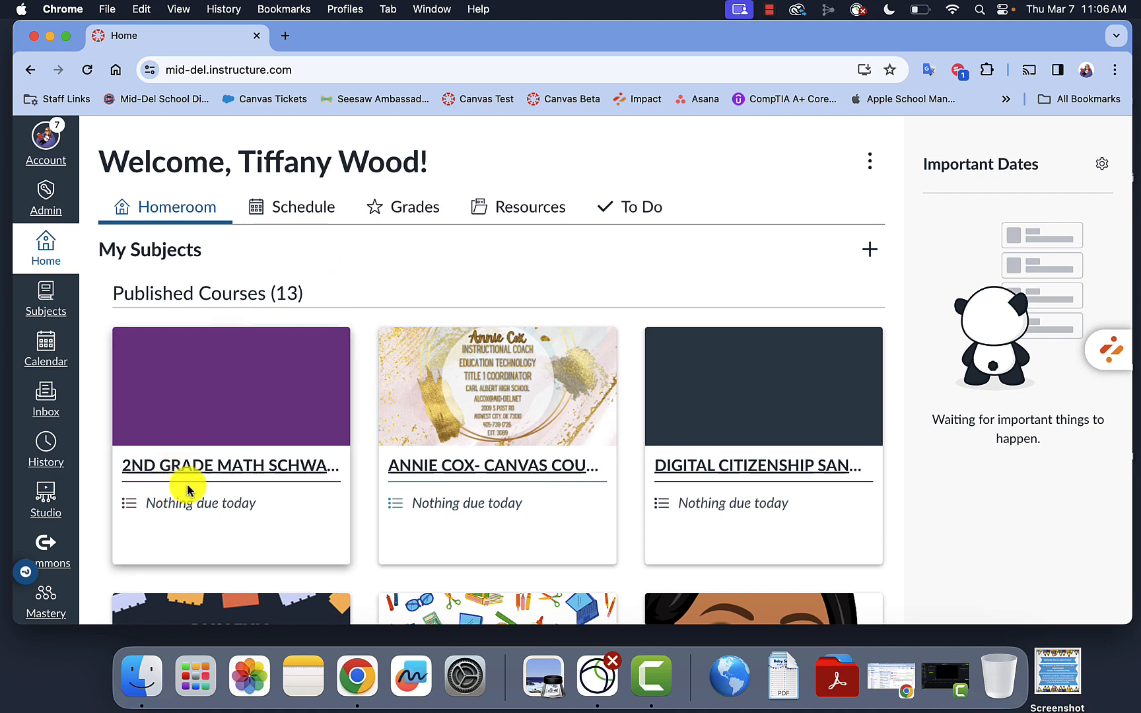
mouse_move(206, 473)
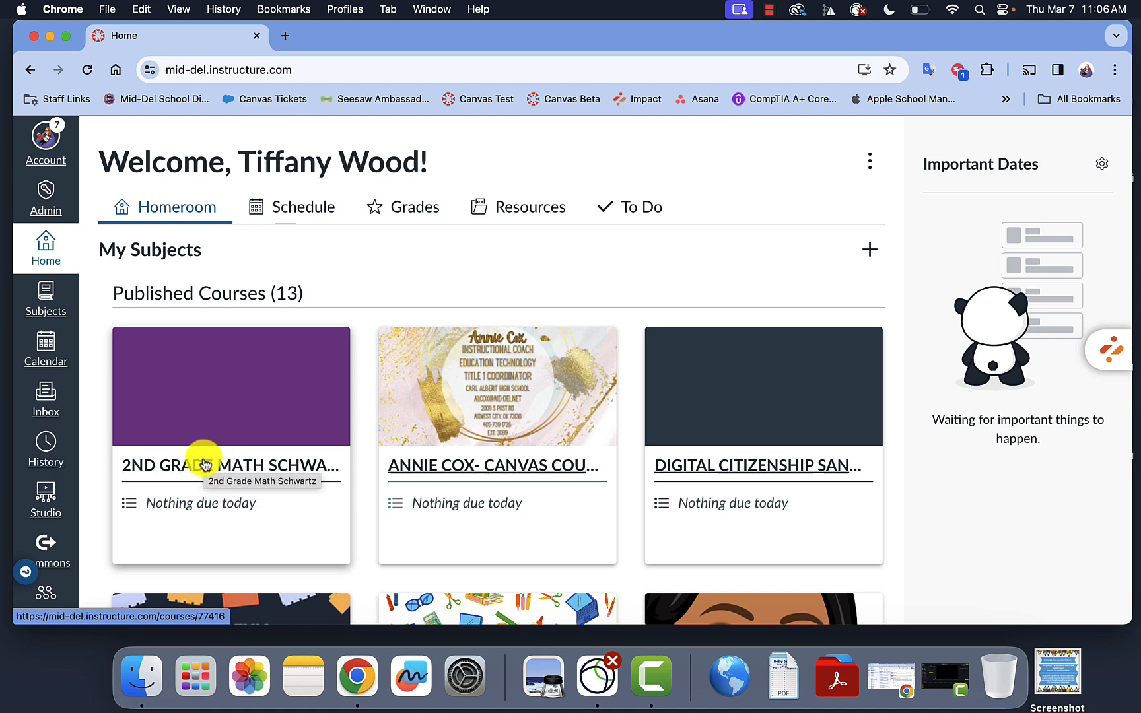
Enter the 2nd Grade Math Schwartz course and reach its settings and Files navigation.
left_click(229, 466)
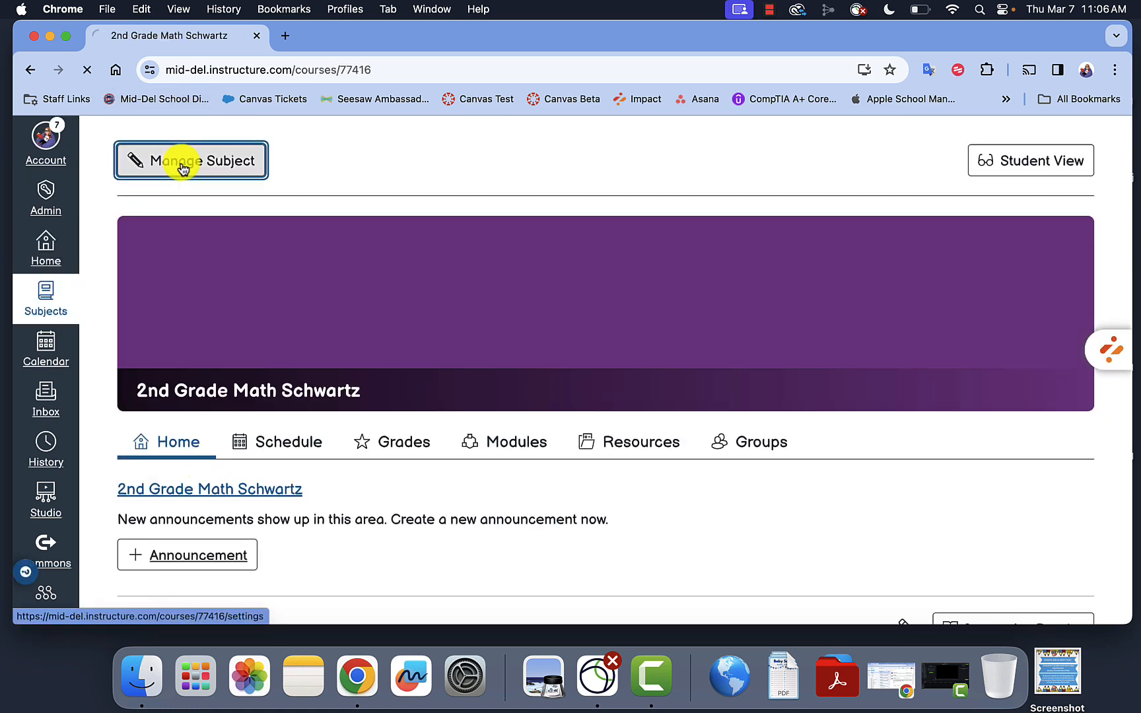
left_click(190, 160)
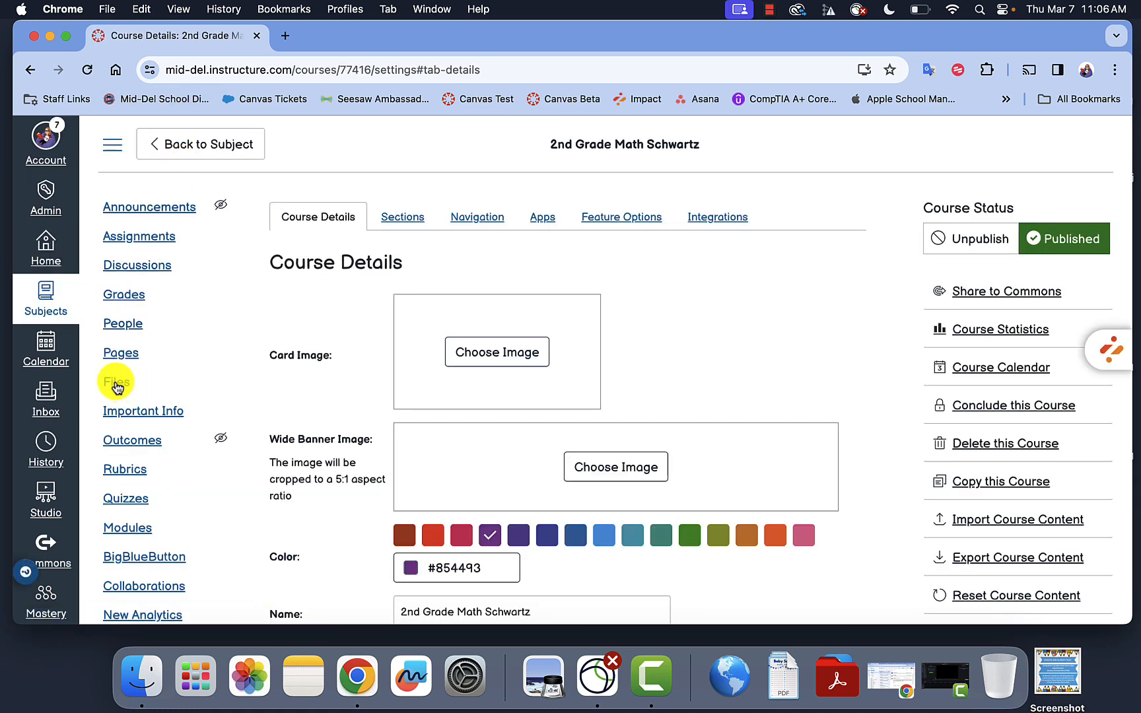
left_click(117, 382)
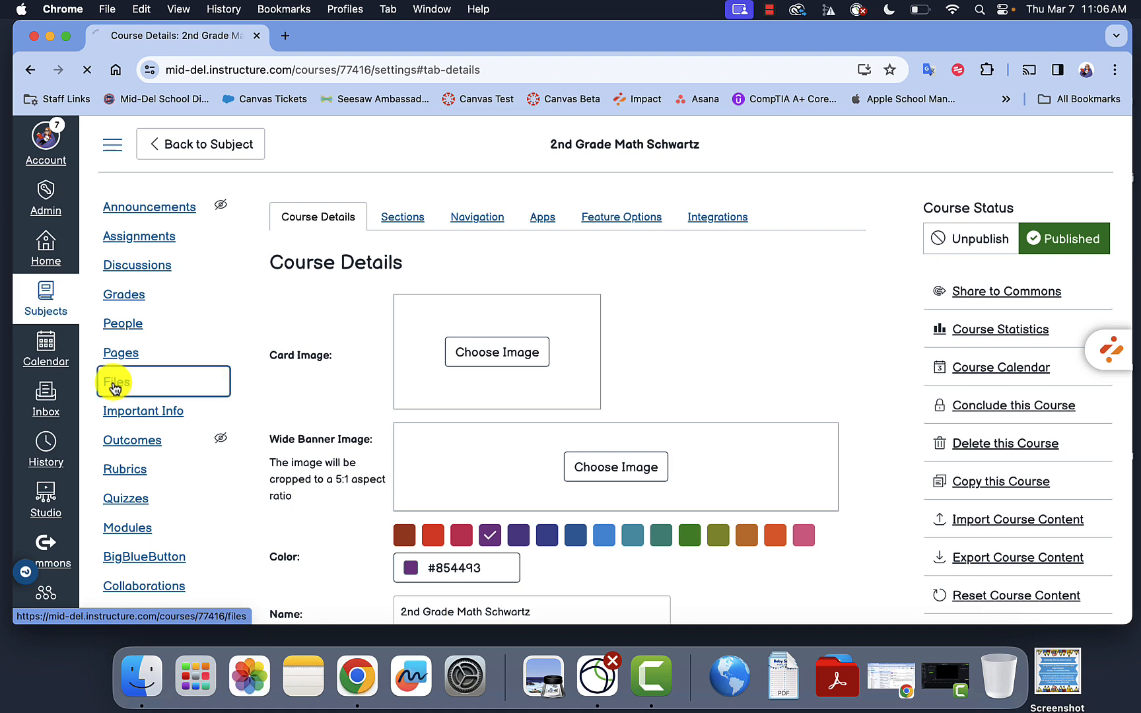
Show the contents of the Uploaded Media folder in the course Files area.
left_click(115, 381)
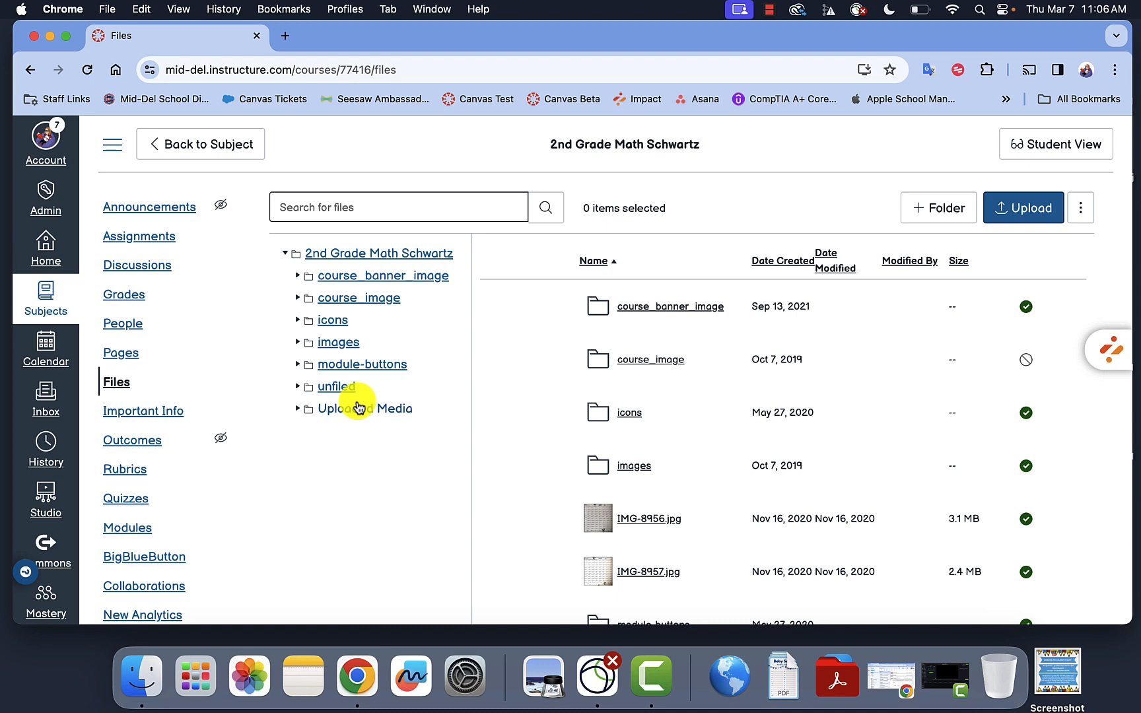
left_click(370, 408)
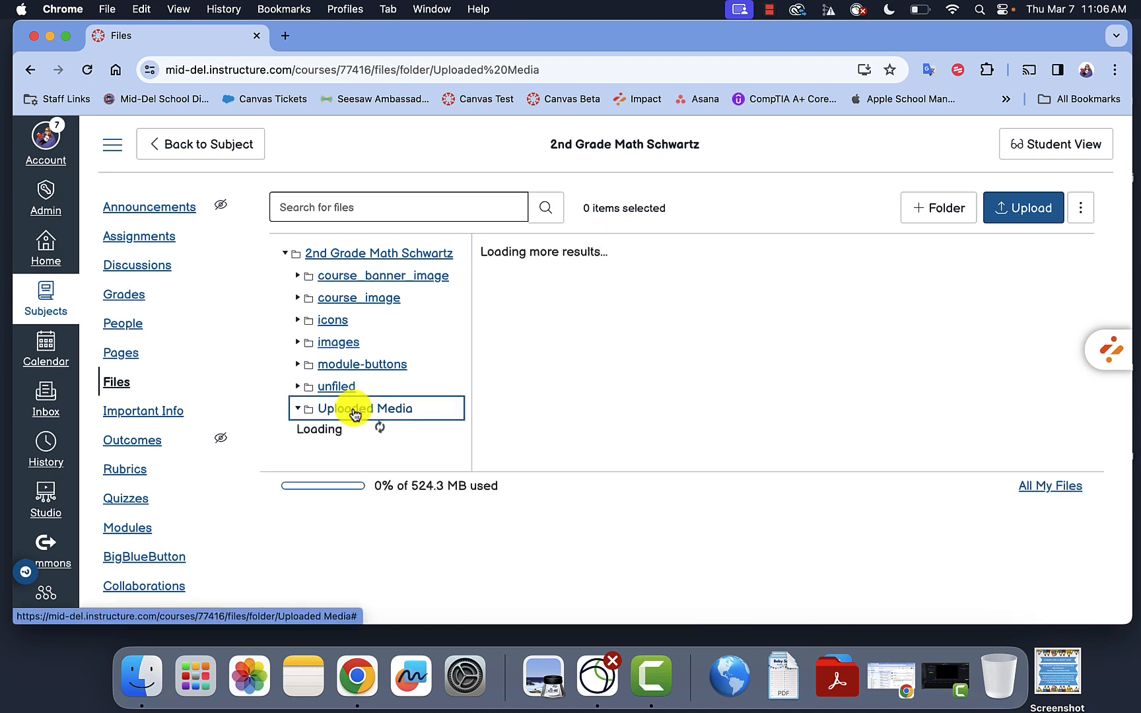
mouse_move(756, 329)
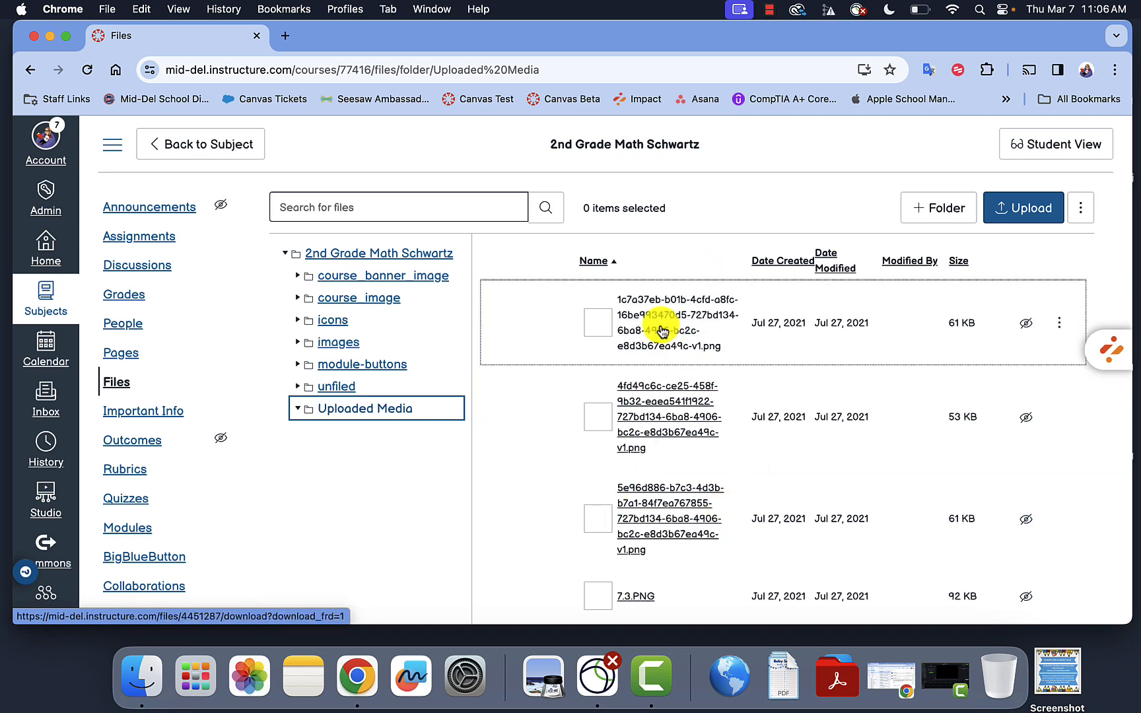
Delete the five selected files from Uploaded Media and confirm the deletion.
scroll("down", 3)
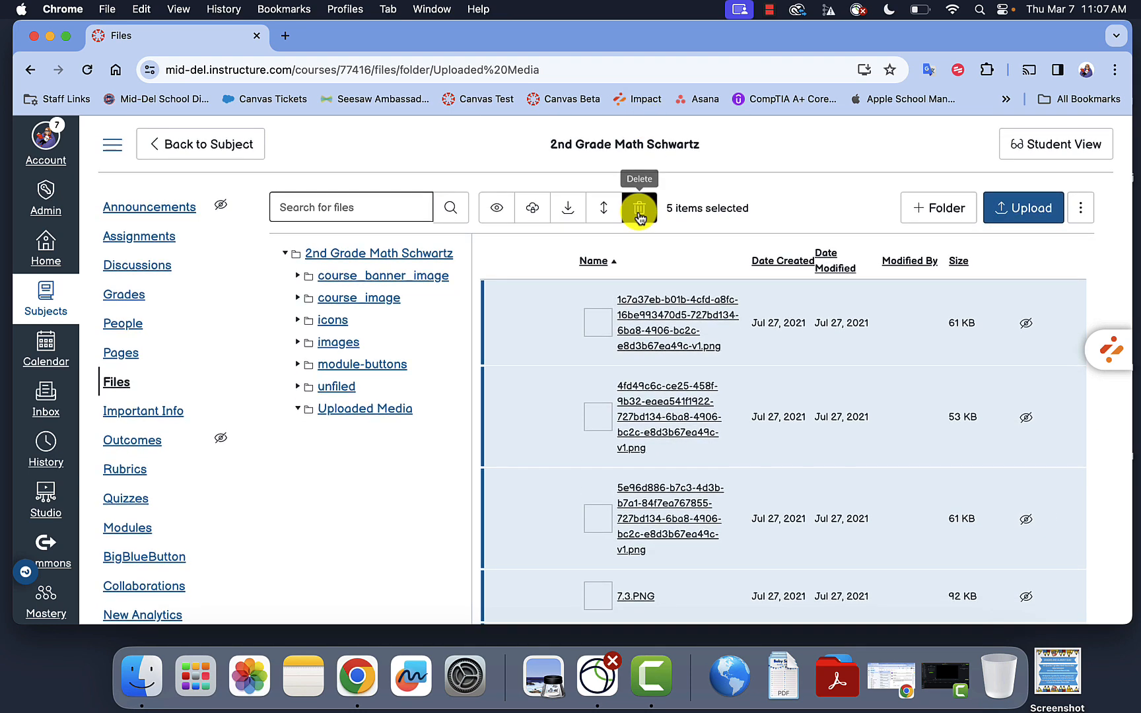
left_click(639, 209)
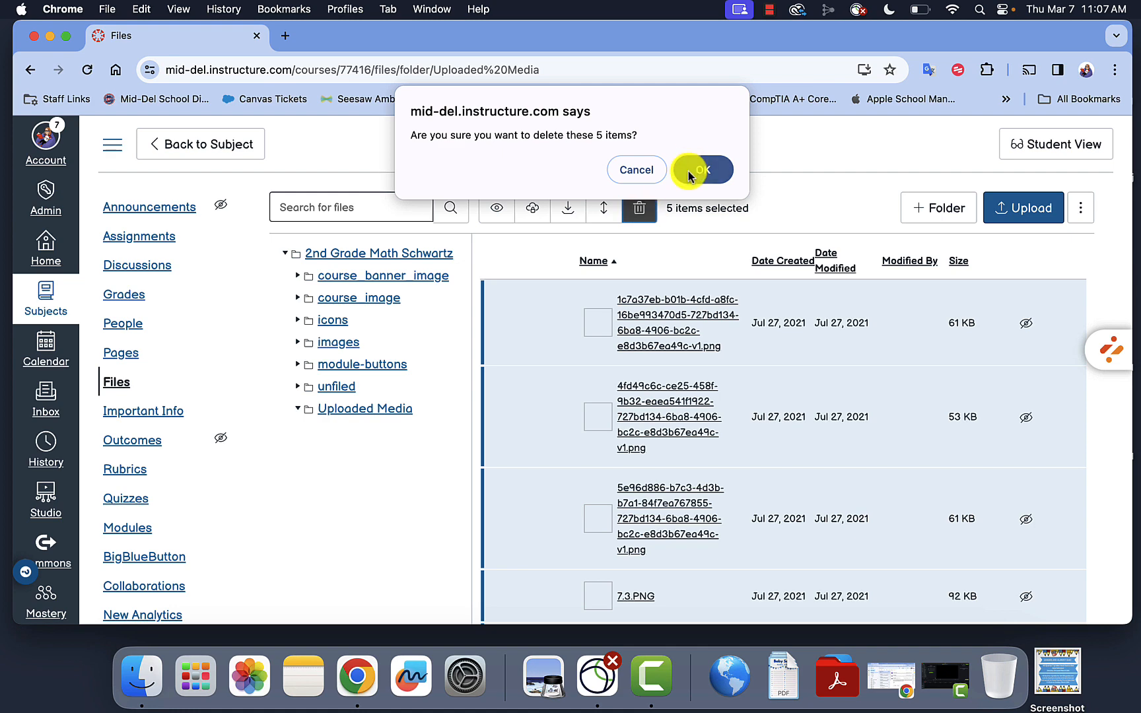
left_click(701, 169)
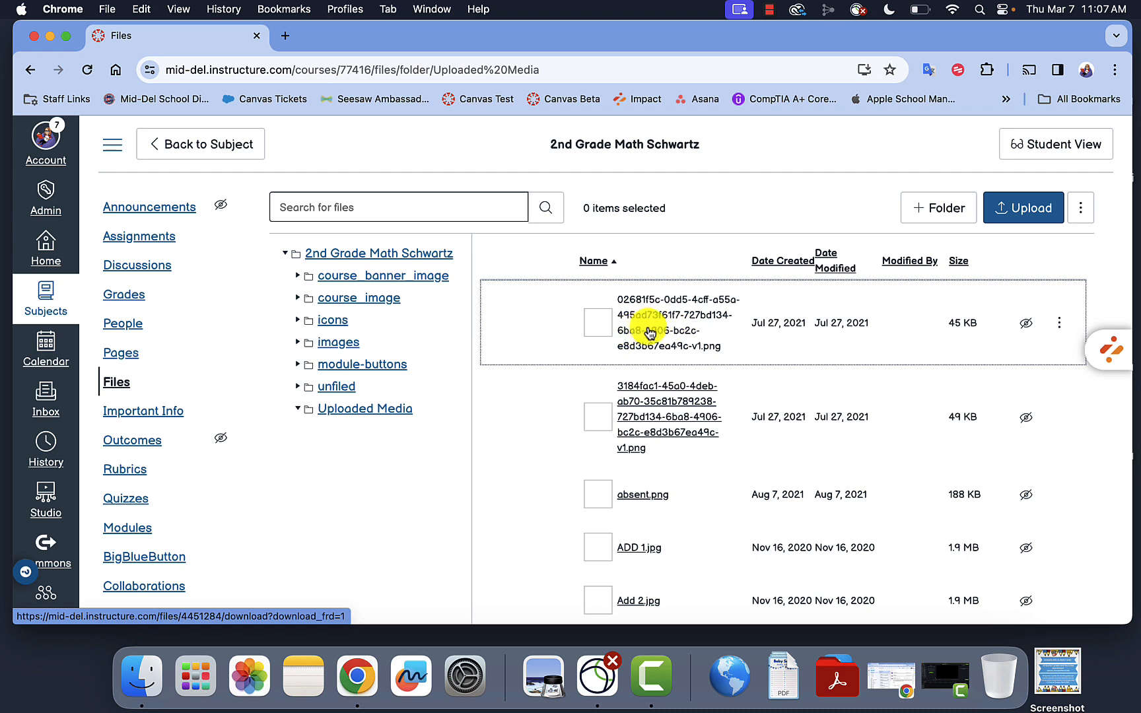
Download the first remaining image file, then bring up Google Drive in a new tab.
left_click(1059, 324)
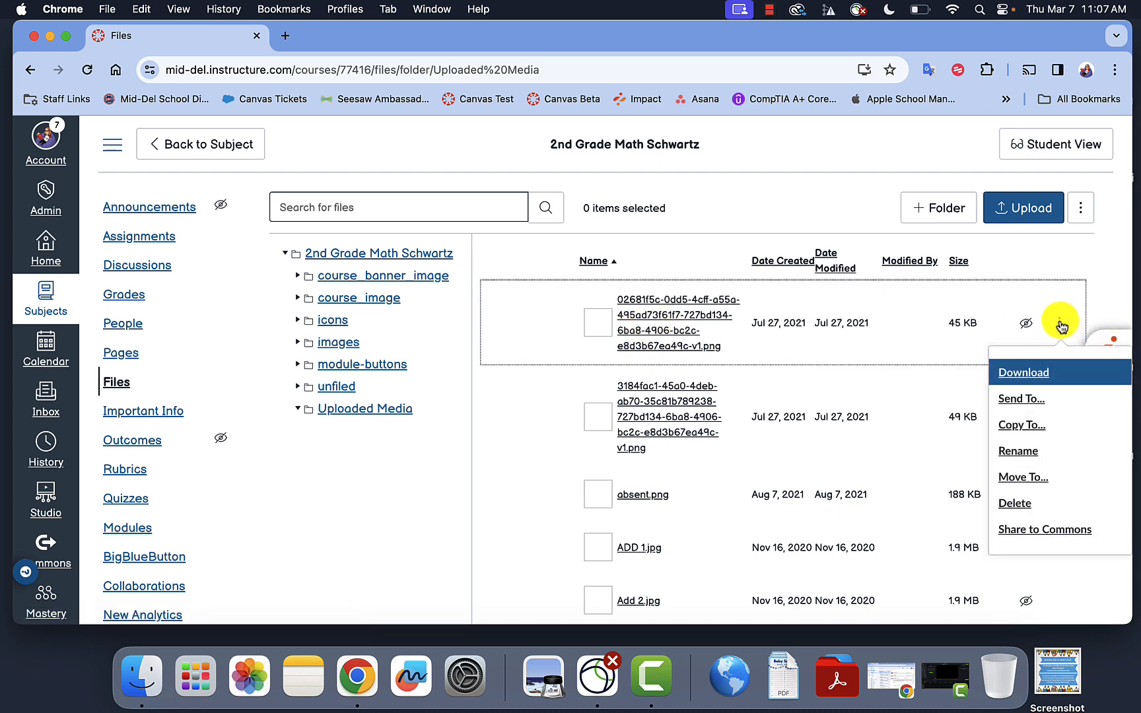
mouse_move(1037, 379)
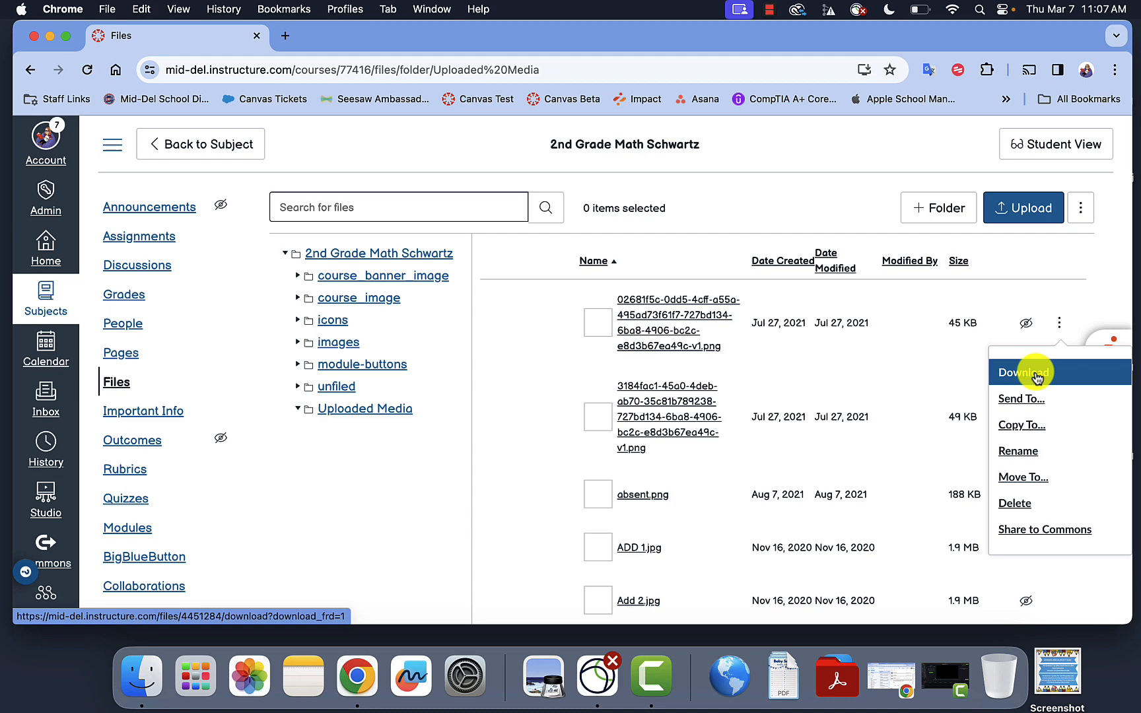
left_click(1019, 372)
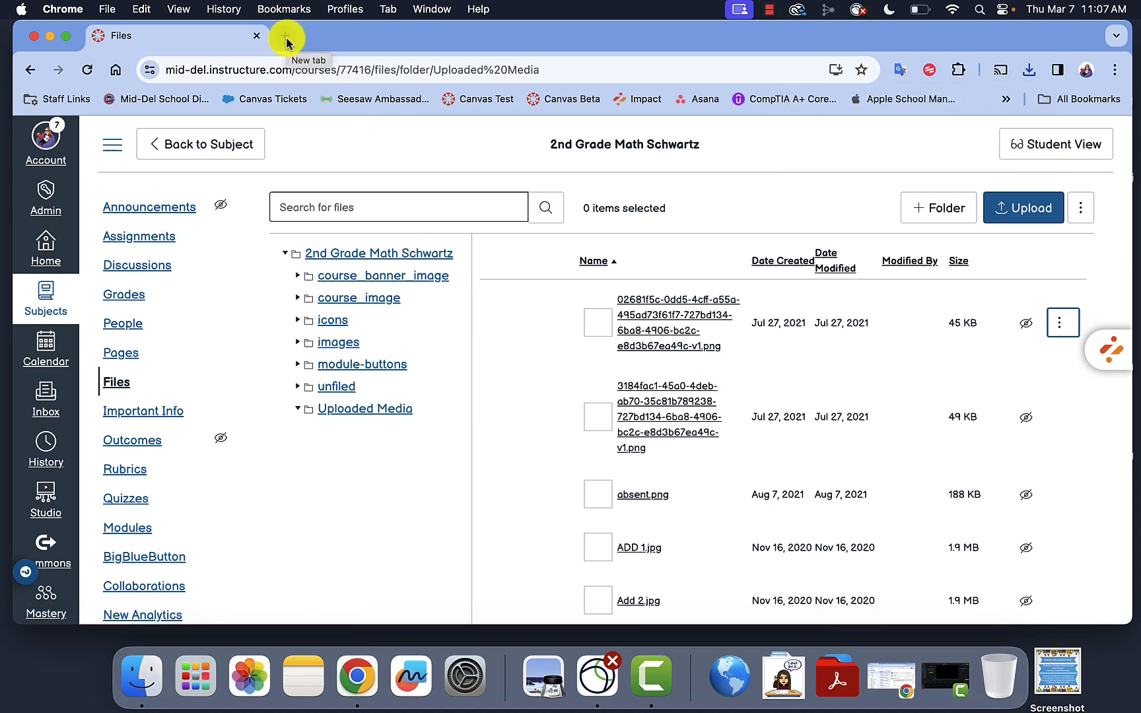
left_click(286, 36)
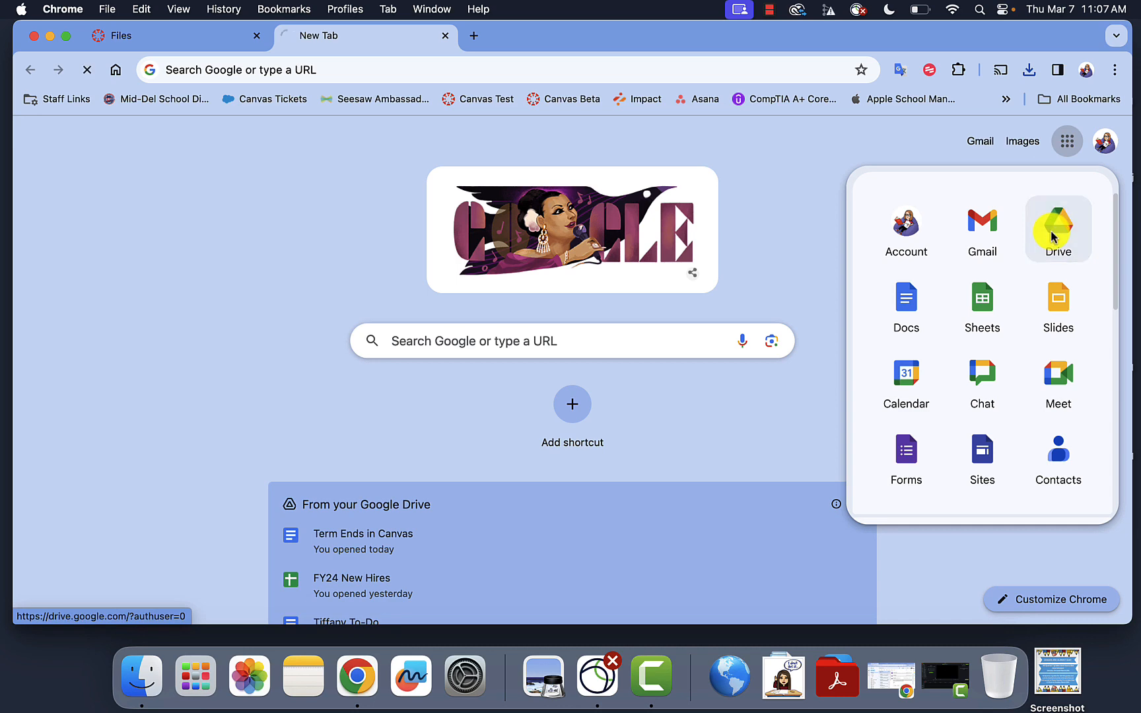
left_click(1058, 224)
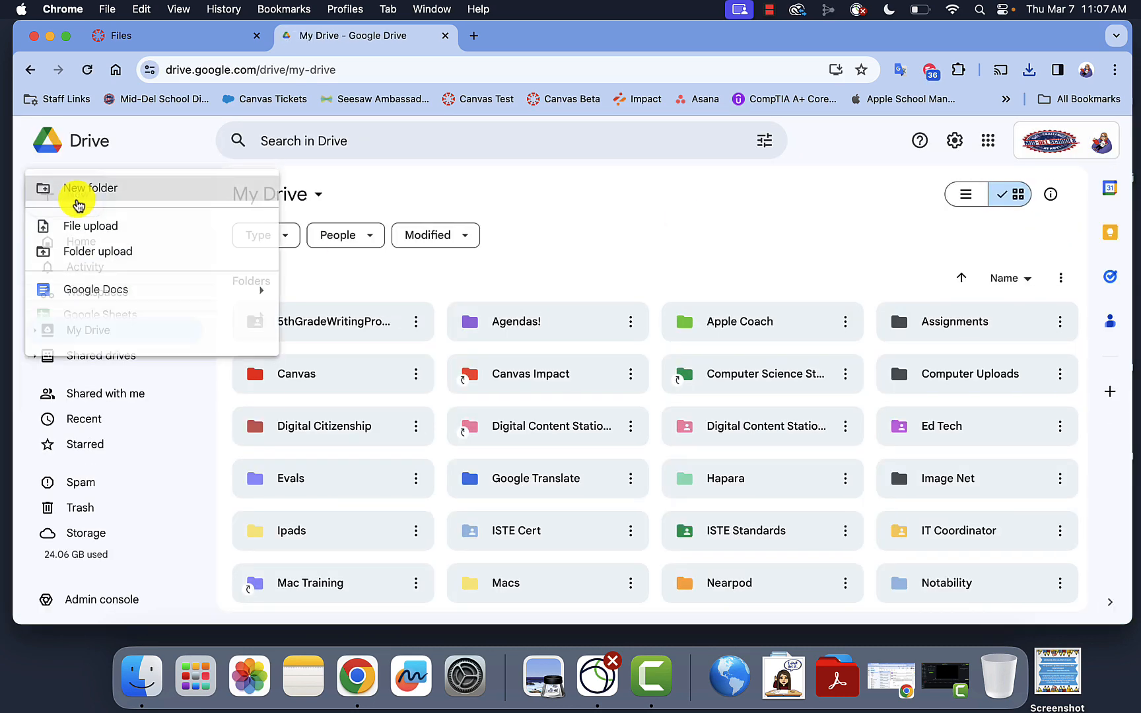
Upload the downloaded png from Downloads into My Drive via File upload.
left_click(90, 226)
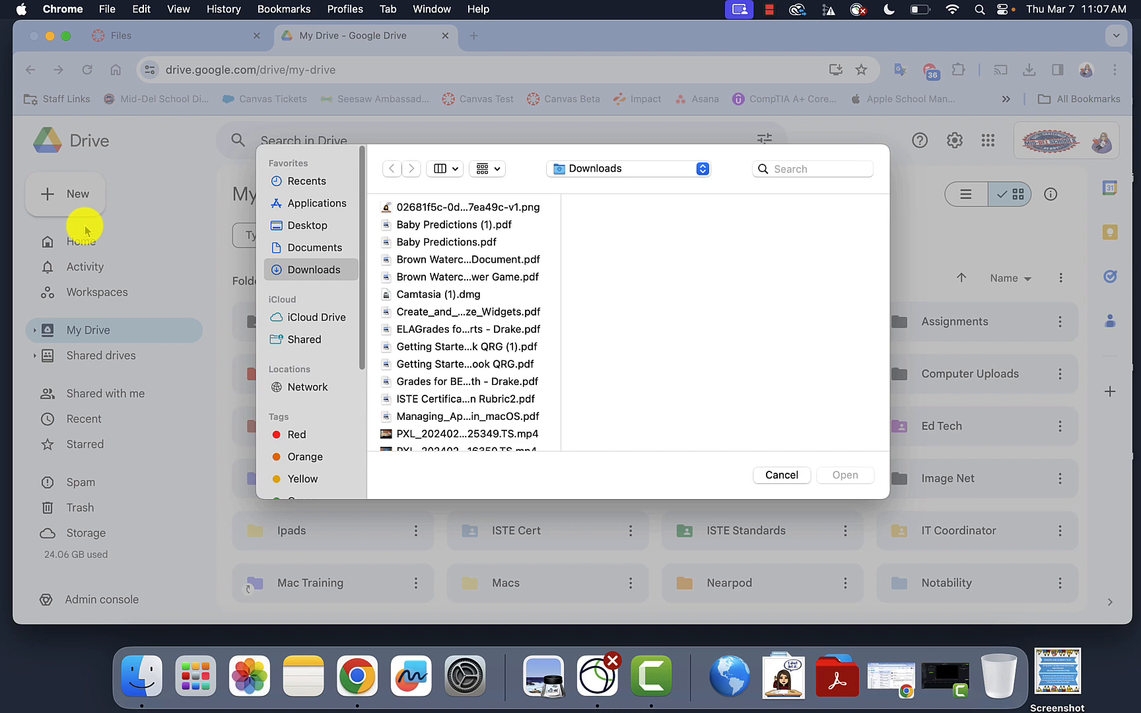
left_click(468, 206)
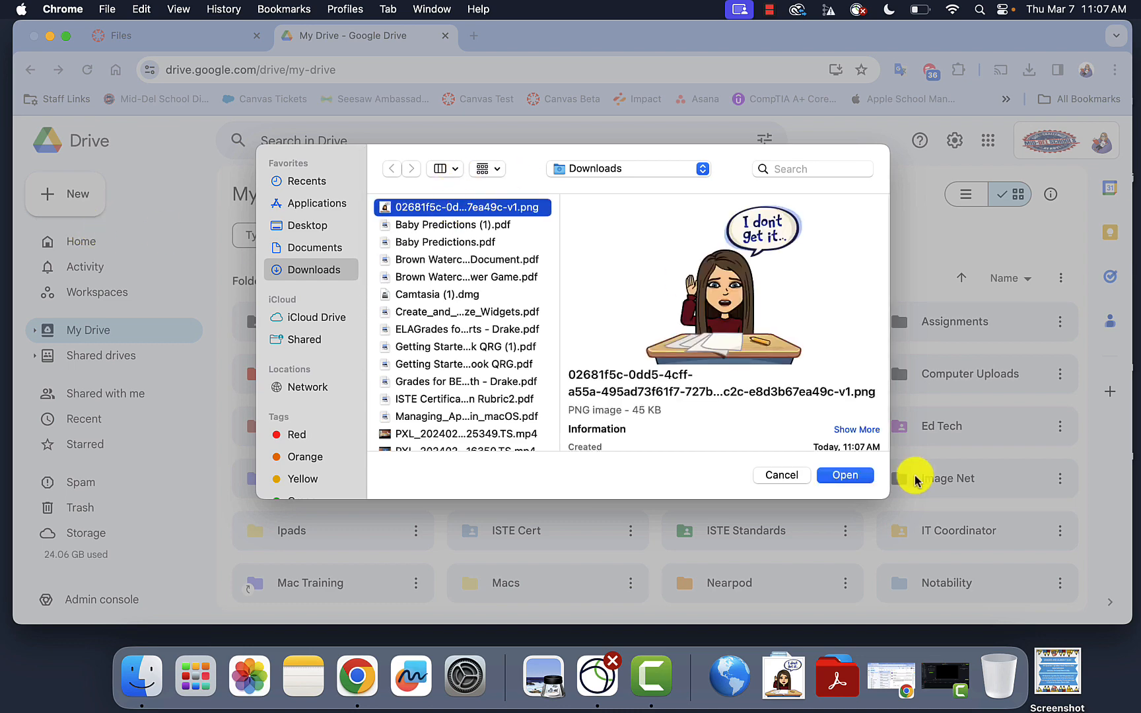
left_click(845, 476)
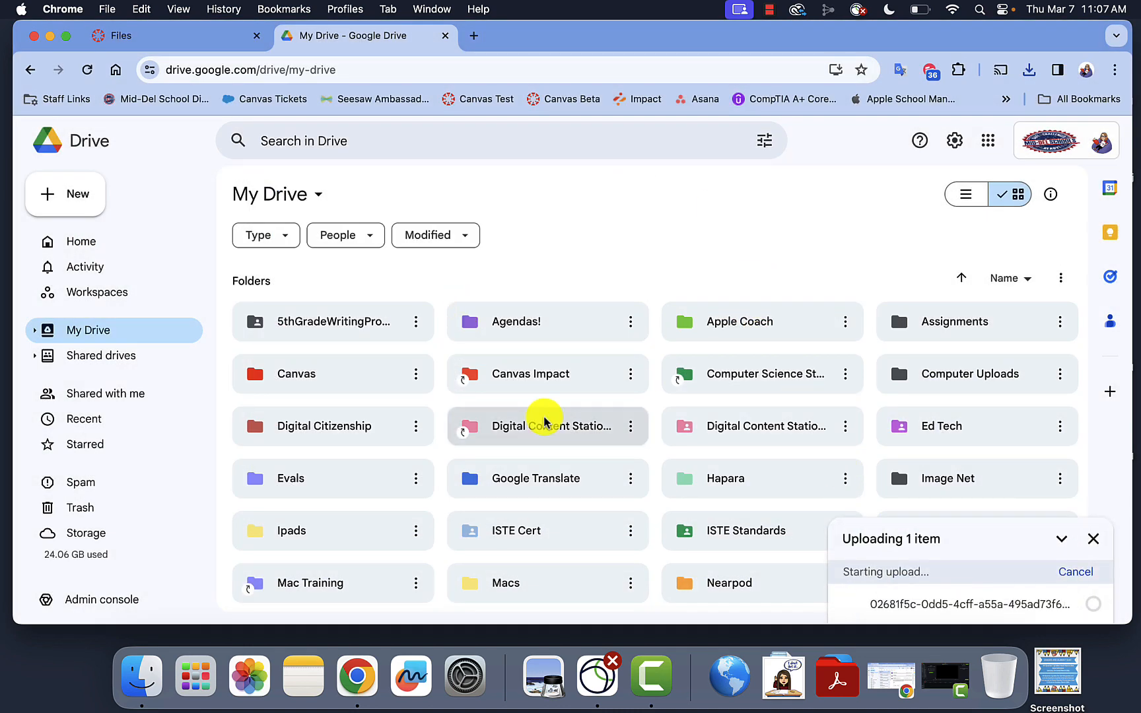
mouse_move(546, 425)
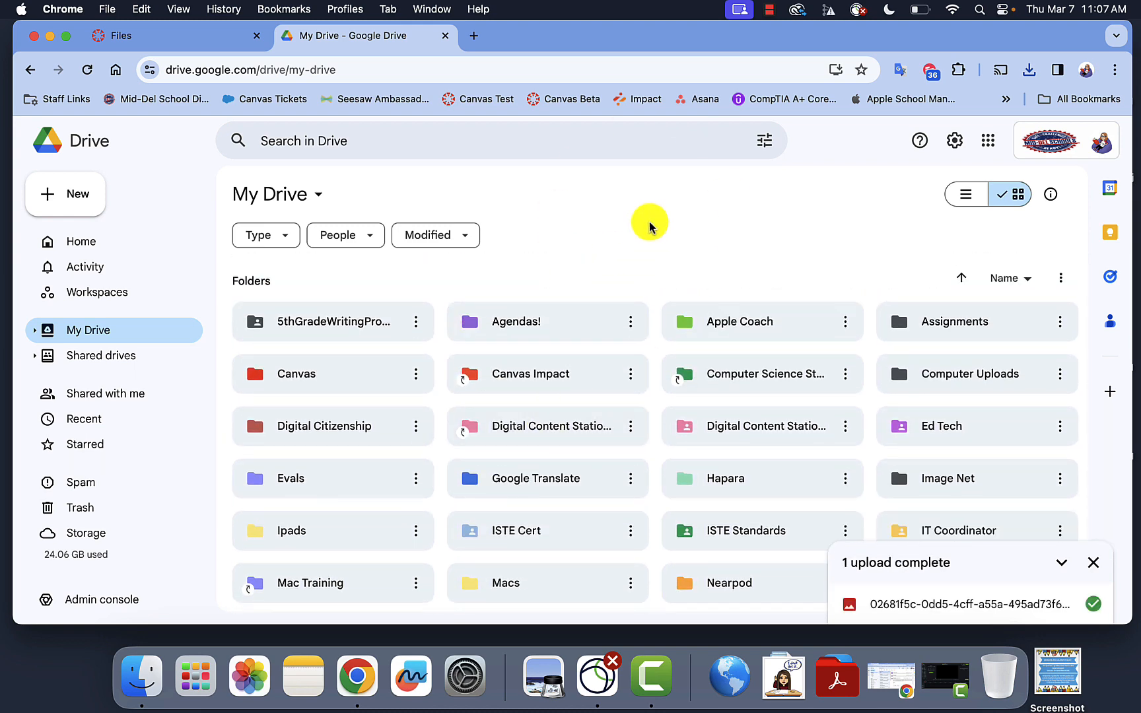
mouse_move(621, 268)
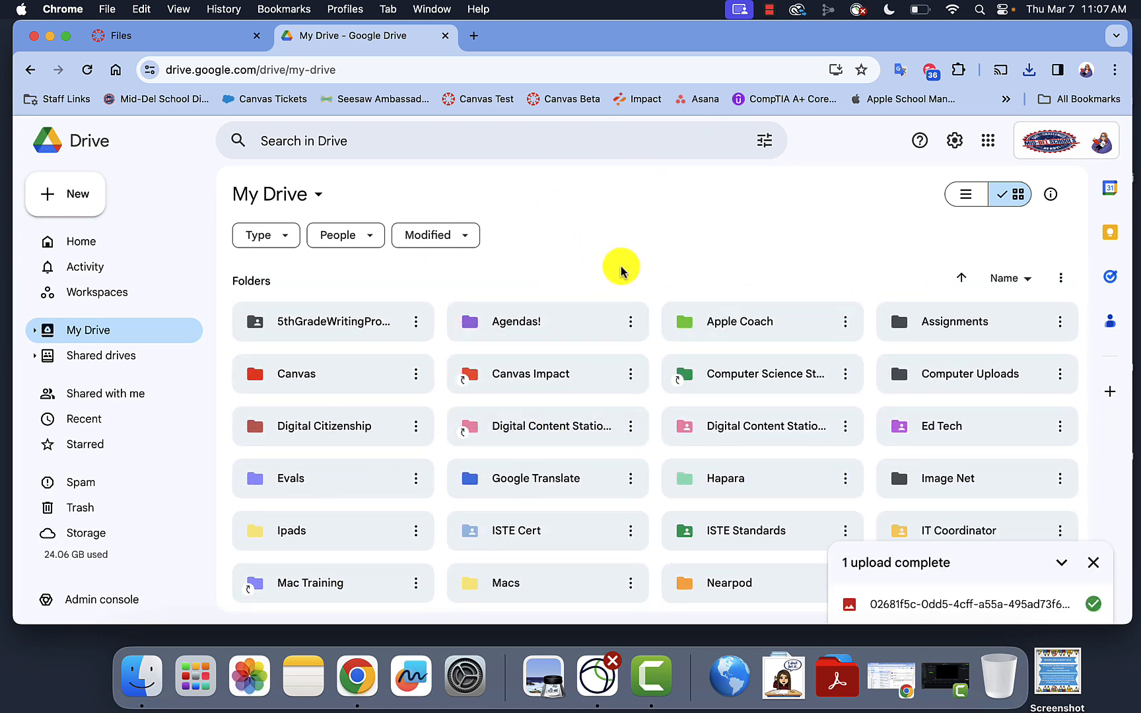
mouse_move(602, 275)
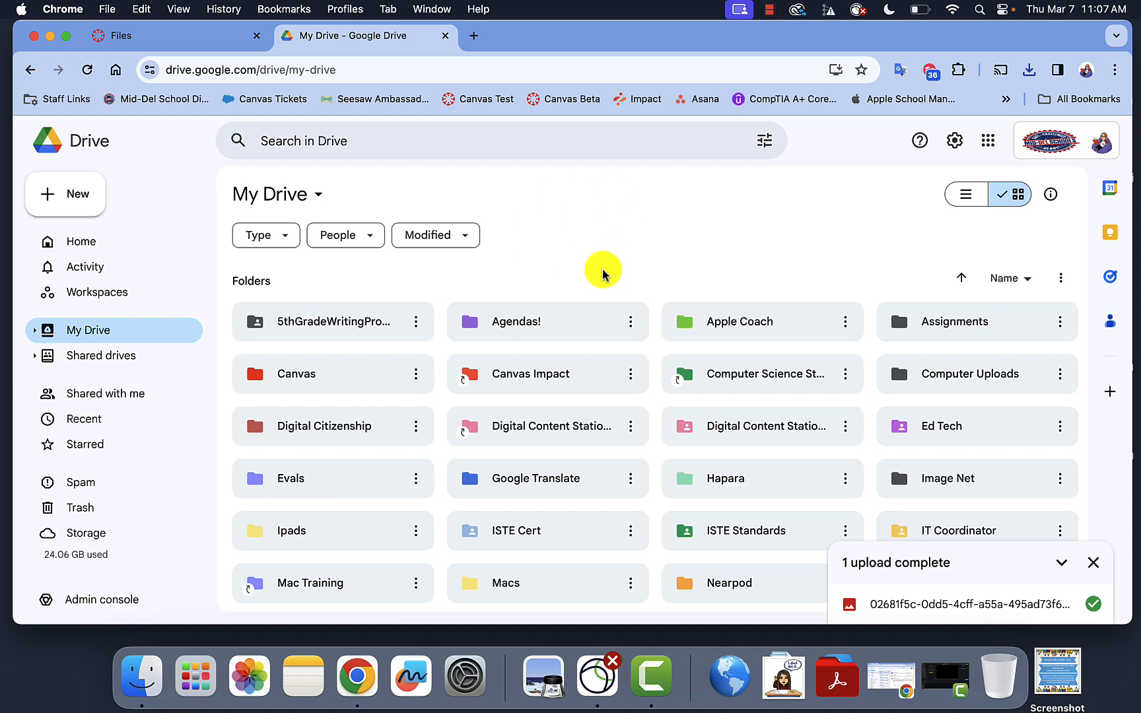